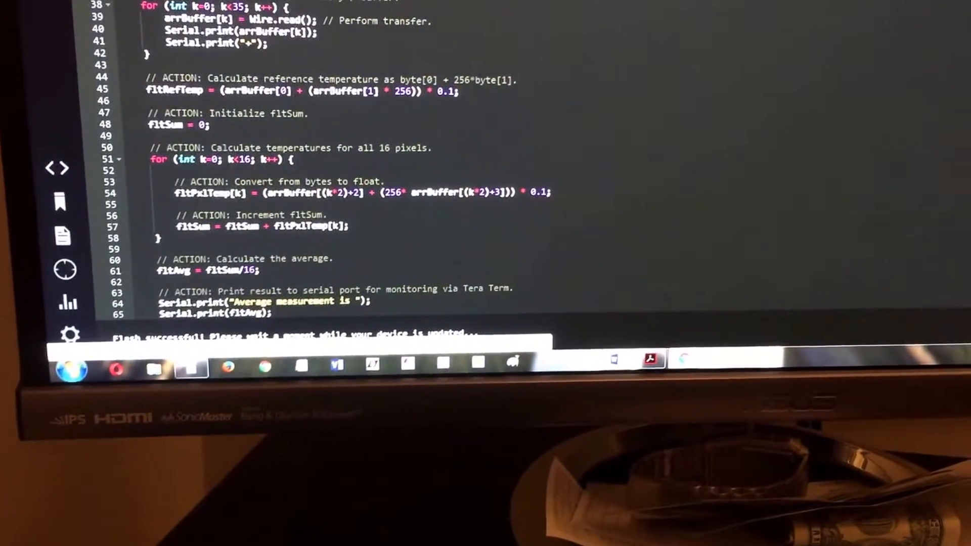
Step: Scroll up in Particle Dev while the sensor-averaging firmware flashes to the Photon
scroll("up", 3)
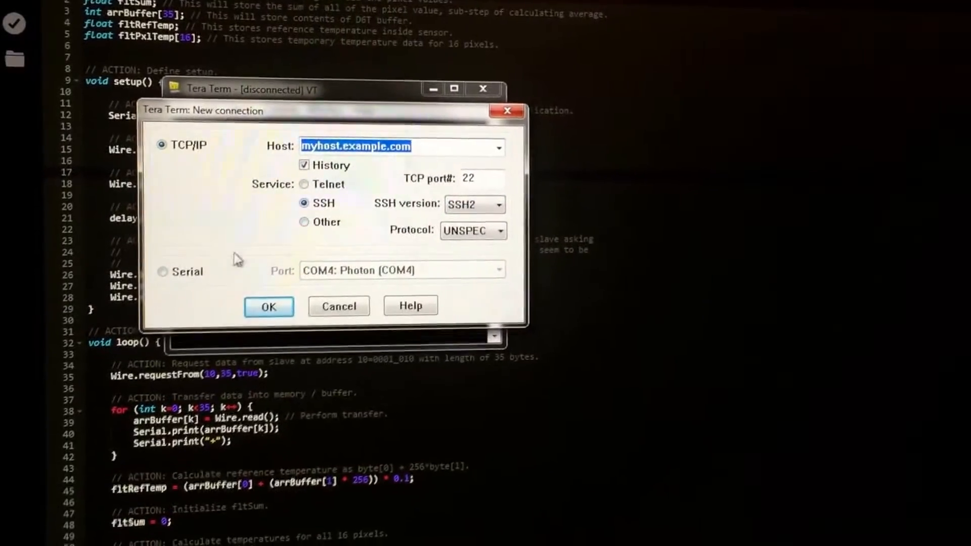
Step: Connect Tera Term to the Photon over serial port COM4
left_click(163, 270)
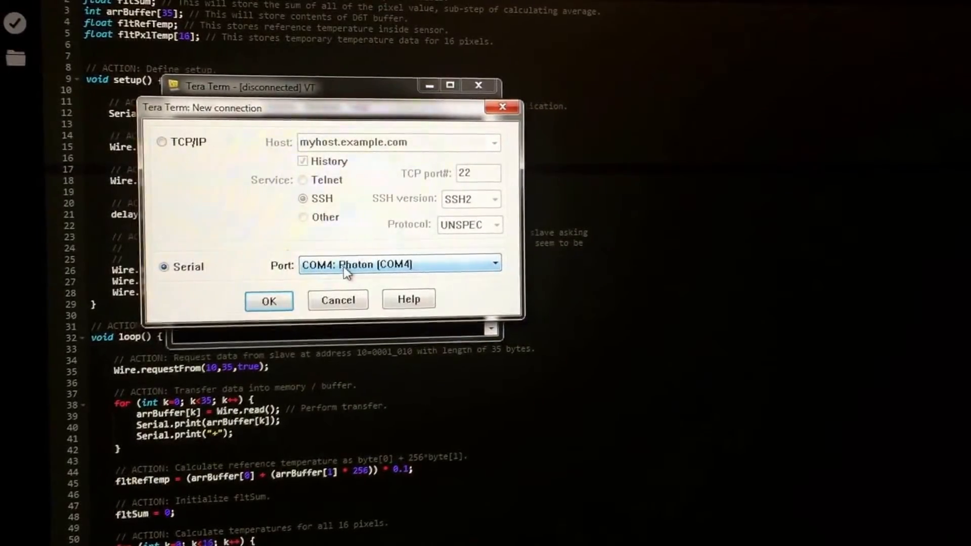
left_click(269, 301)
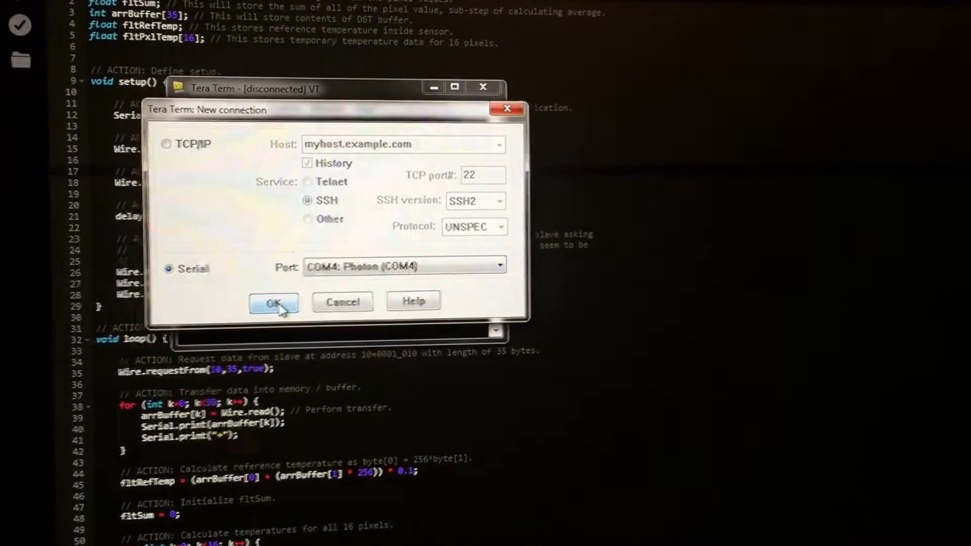
left_click(274, 304)
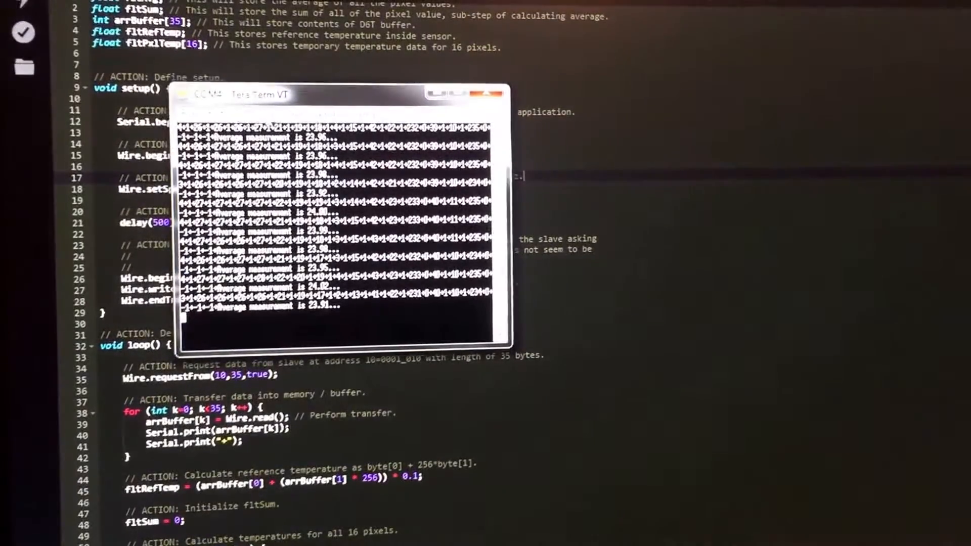
Step: Set the terminal font to Lucida Console, size 24
left_click(248, 115)
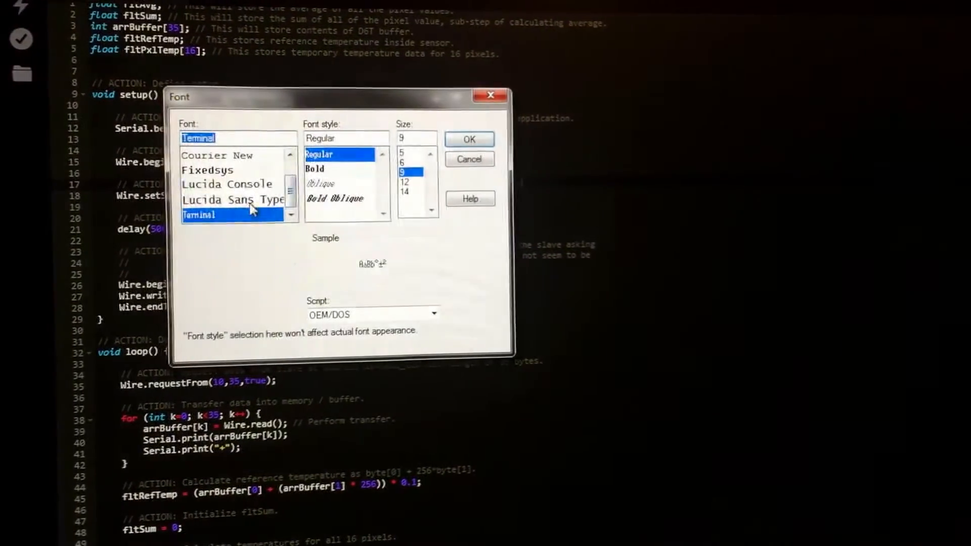
left_click(227, 184)
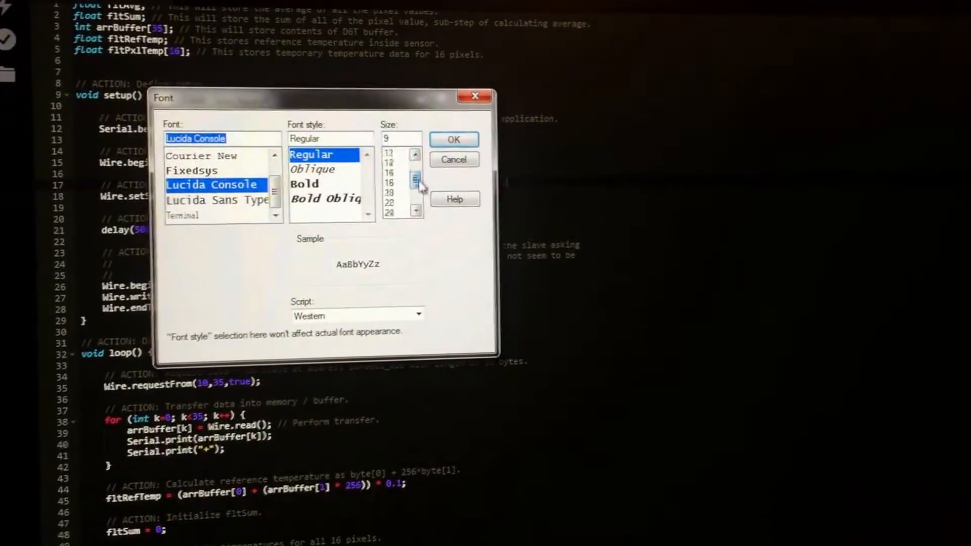
left_click(377, 164)
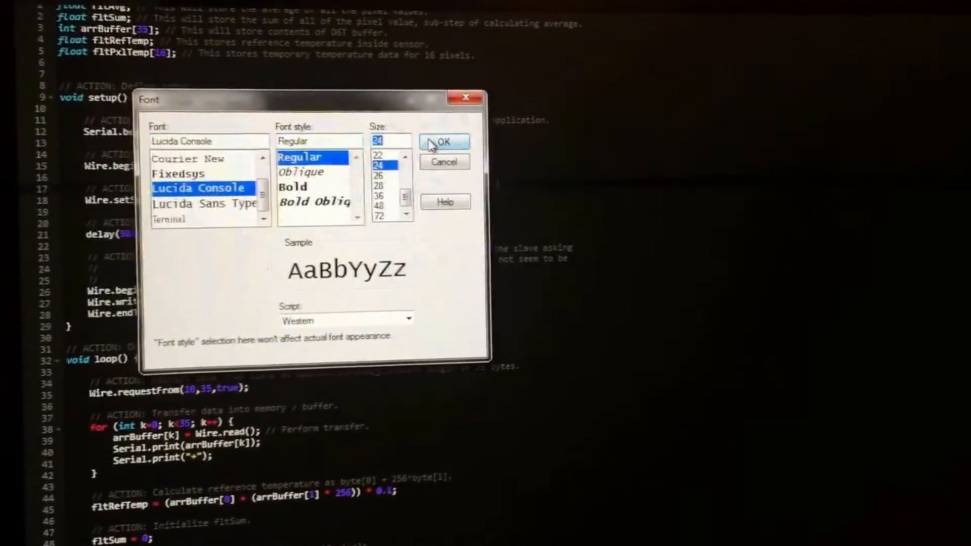
left_click(444, 141)
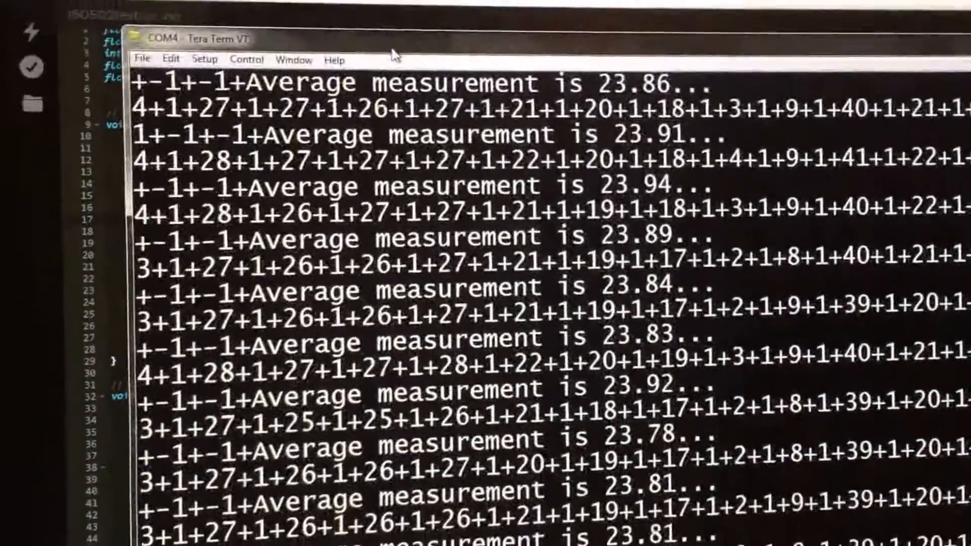
scroll("down", 3)
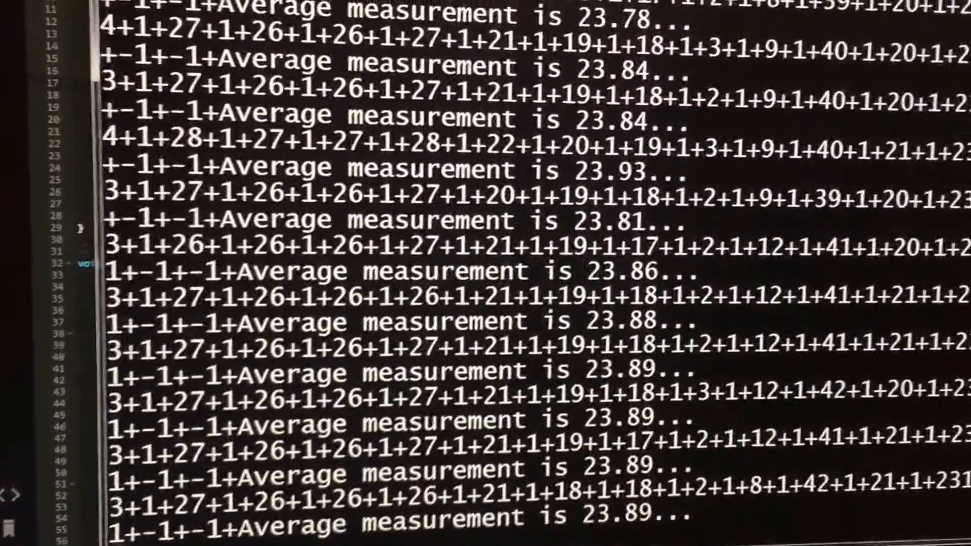
scroll("down", 3)
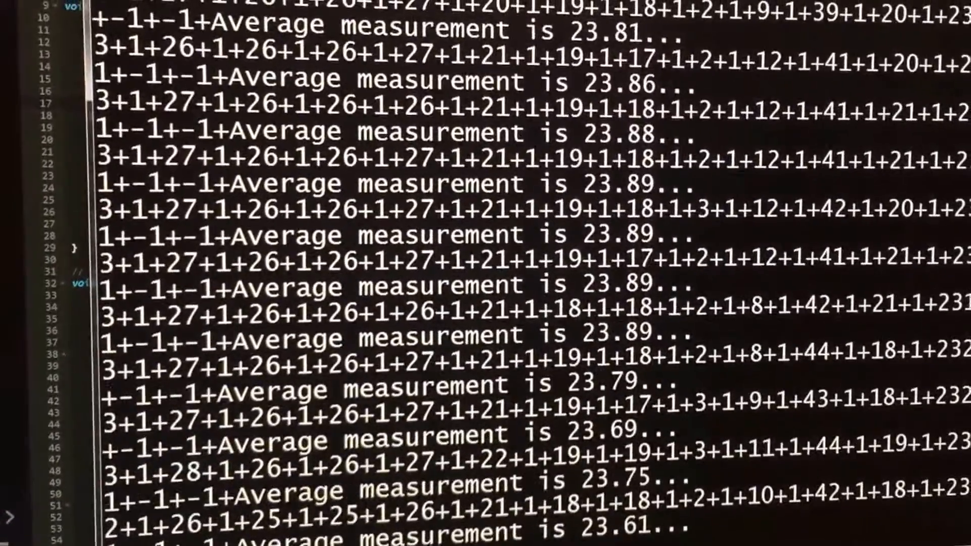
scroll("down", 3)
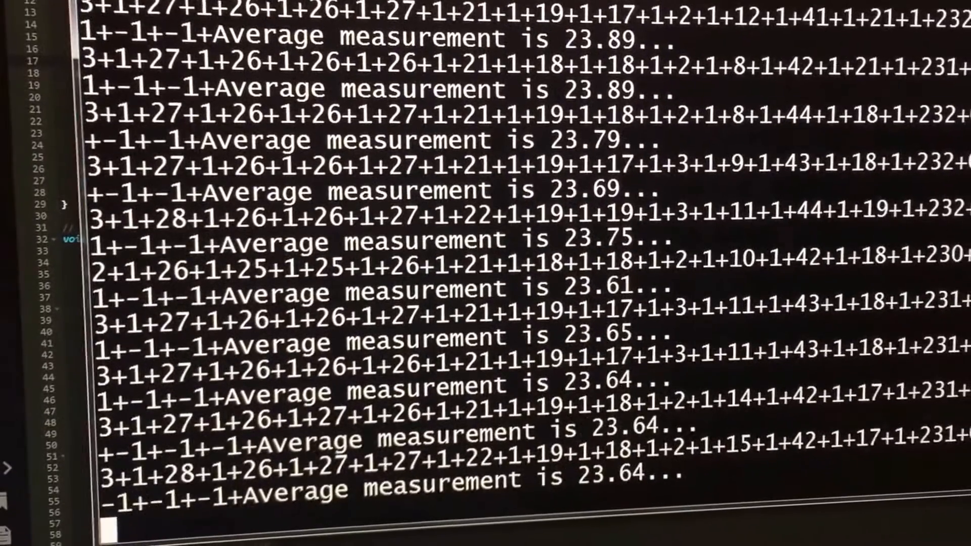
scroll("down", 3)
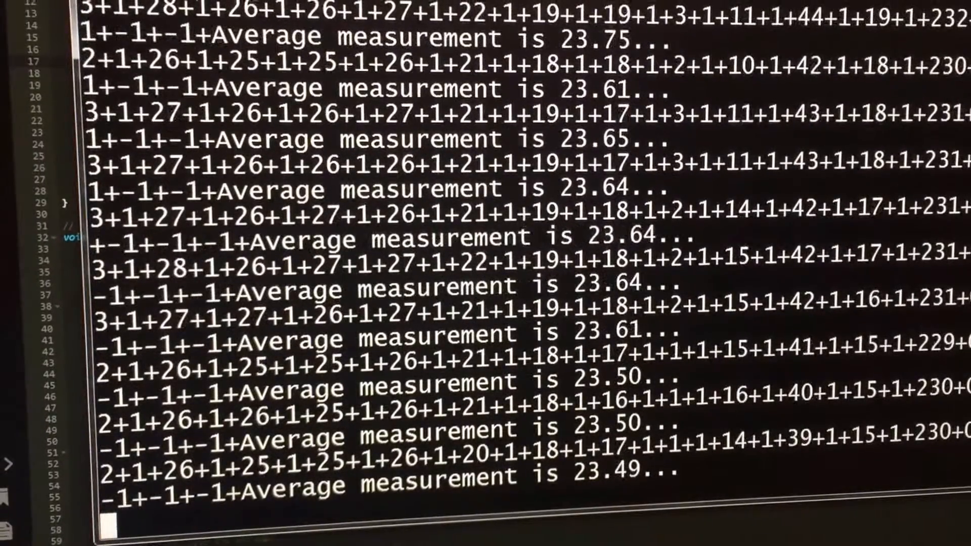
scroll("down", 3)
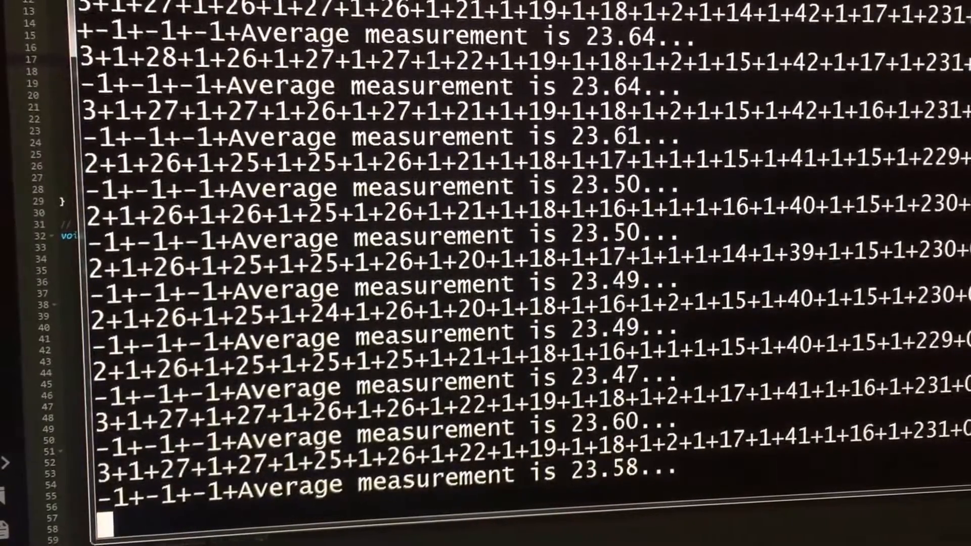
scroll("down", 3)
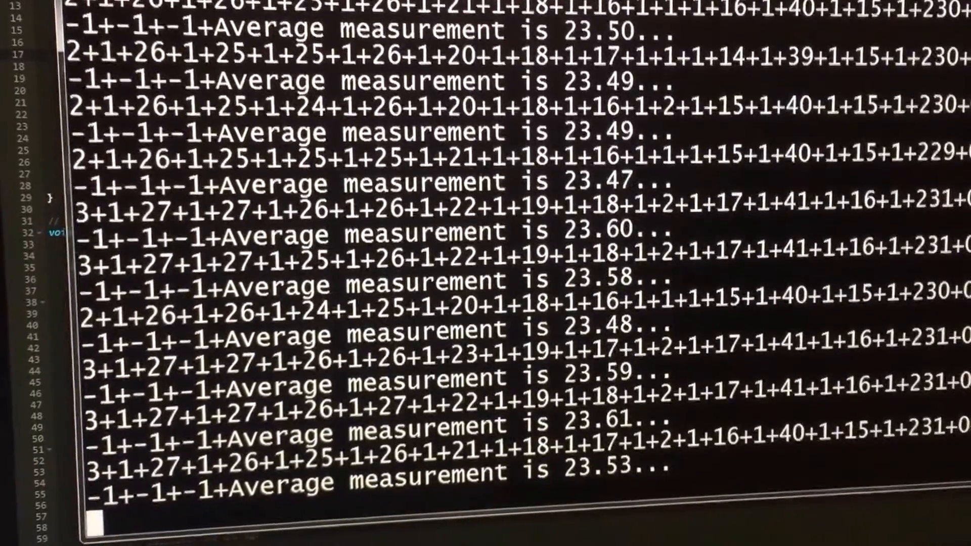
scroll("down", 3)
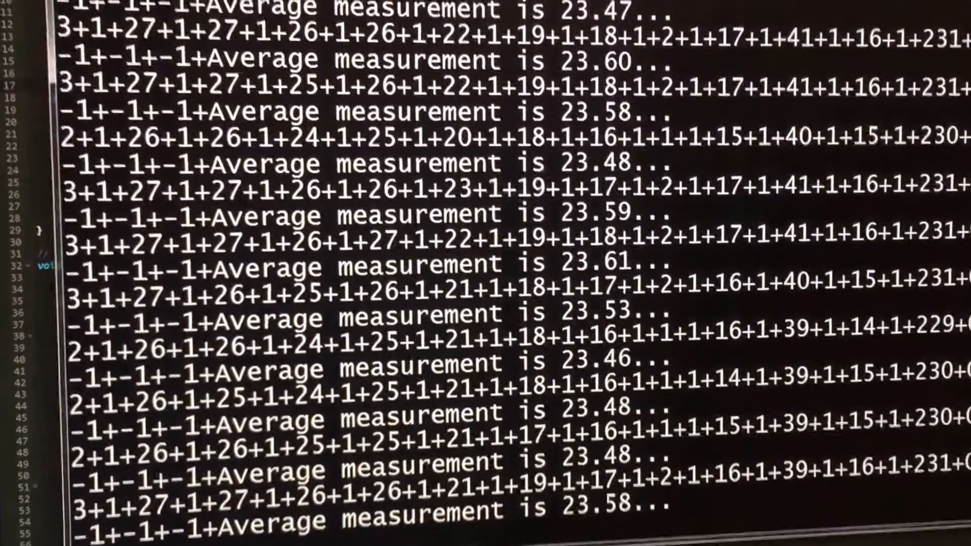
scroll("down", 3)
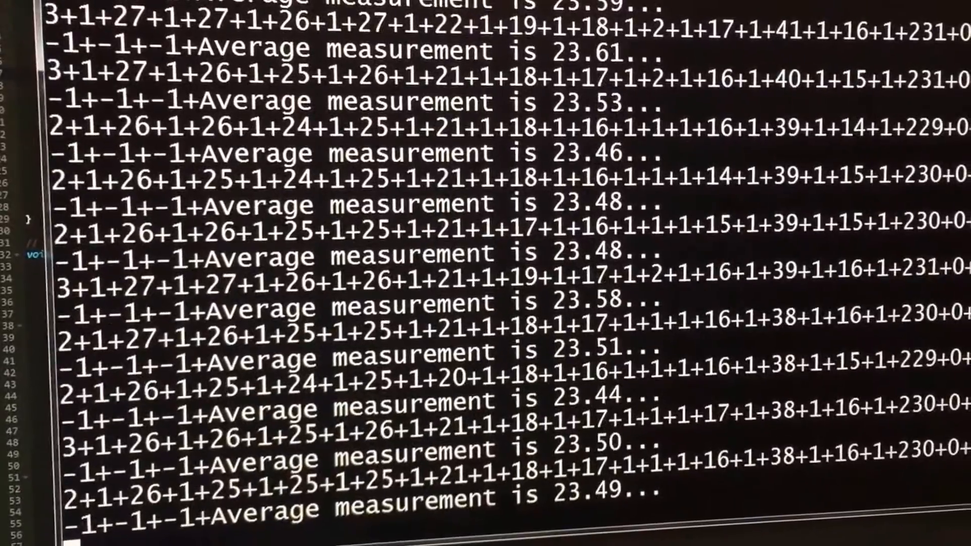
scroll("down", 3)
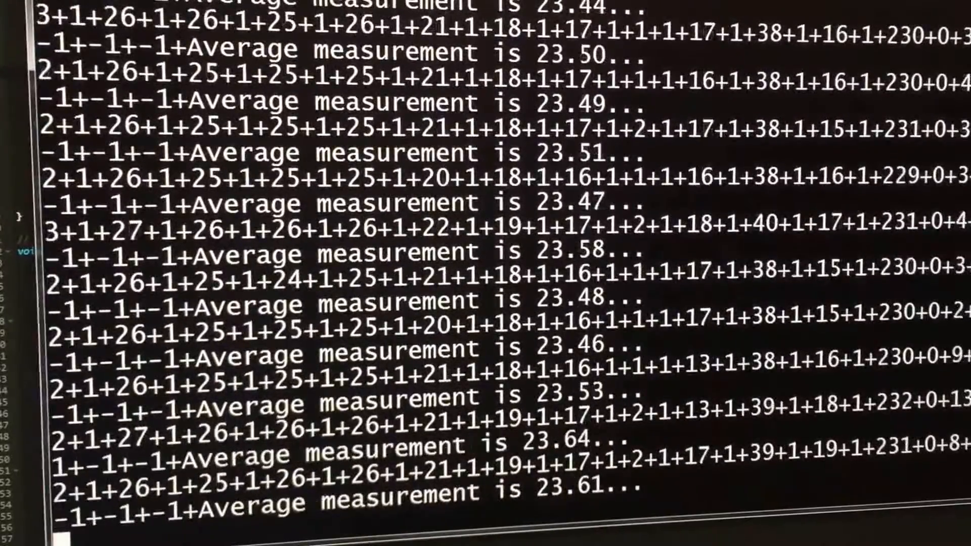
scroll("down", 3)
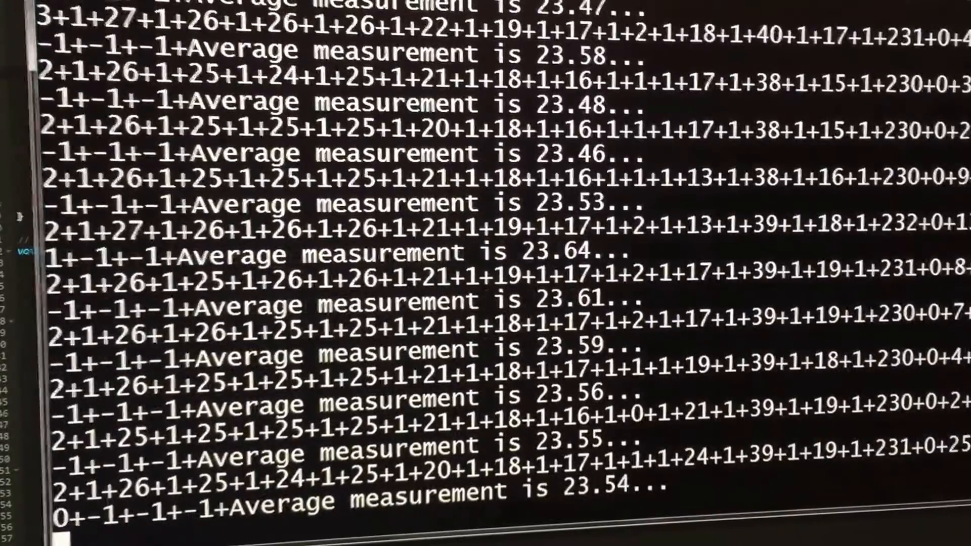
scroll("down", 3)
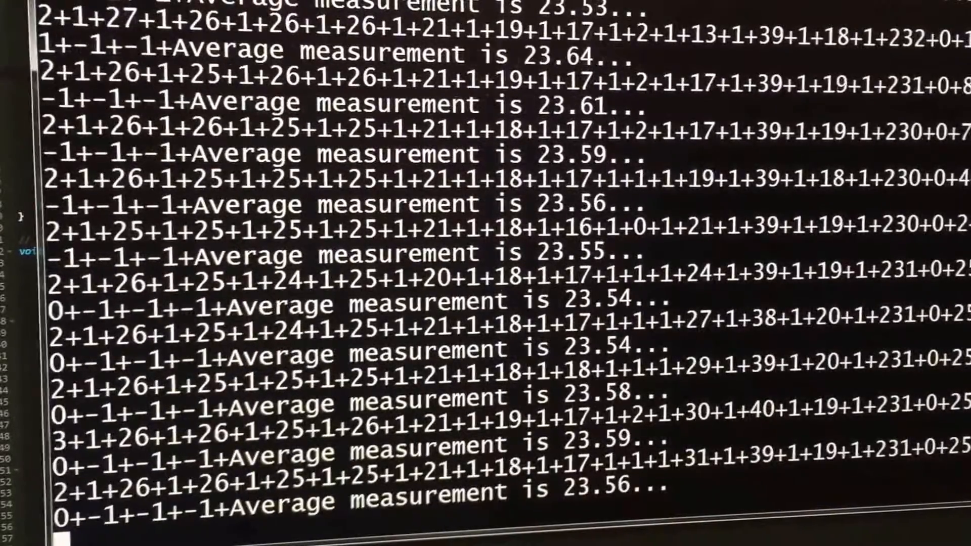
scroll("down", 3)
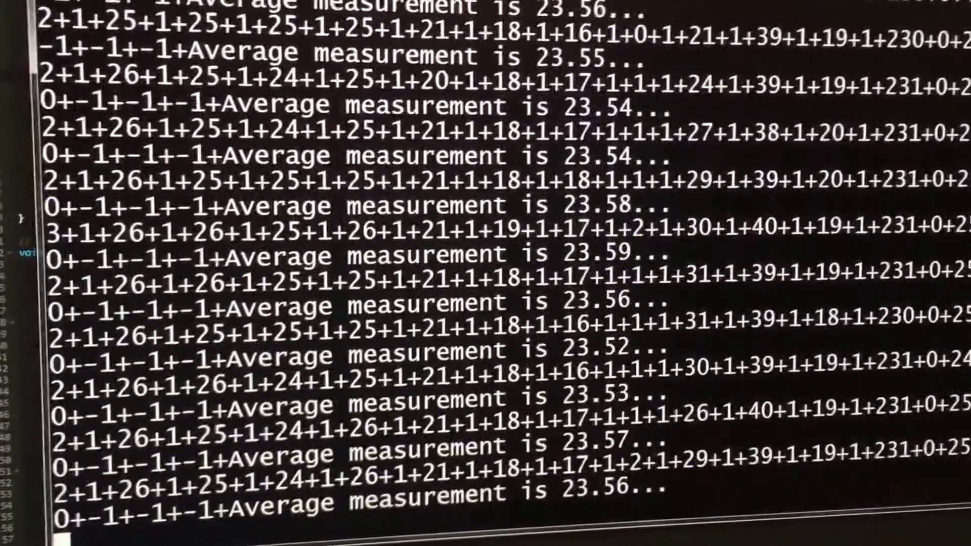
scroll("down", 3)
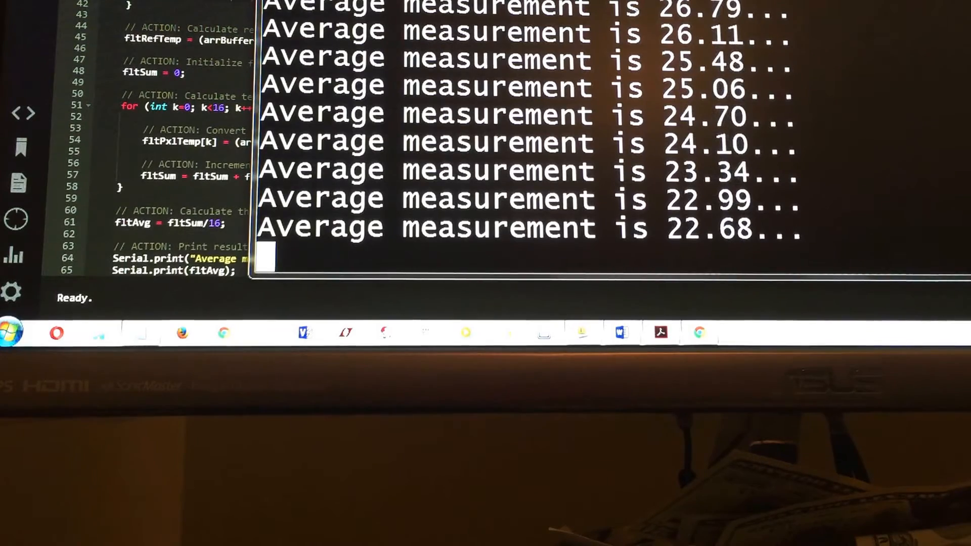
scroll("down", 3)
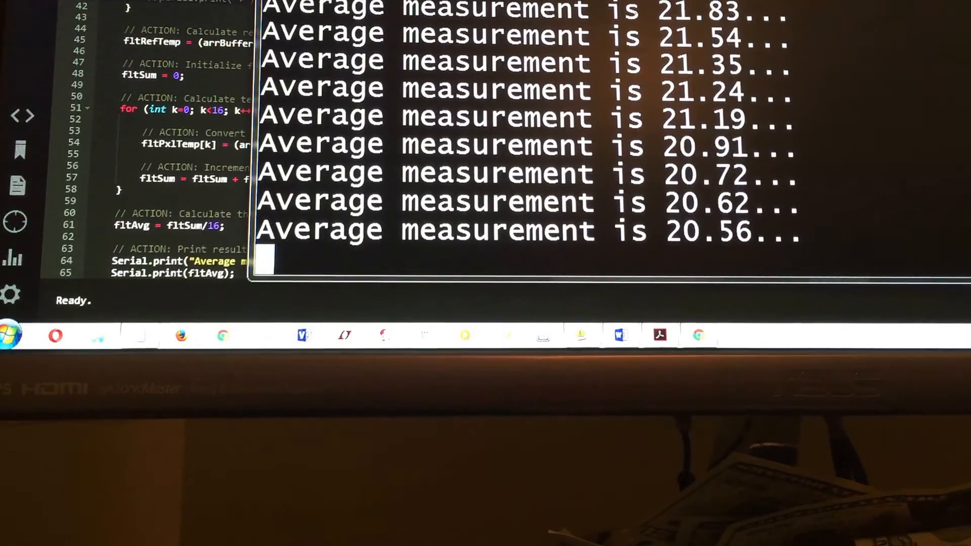
scroll("down", 3)
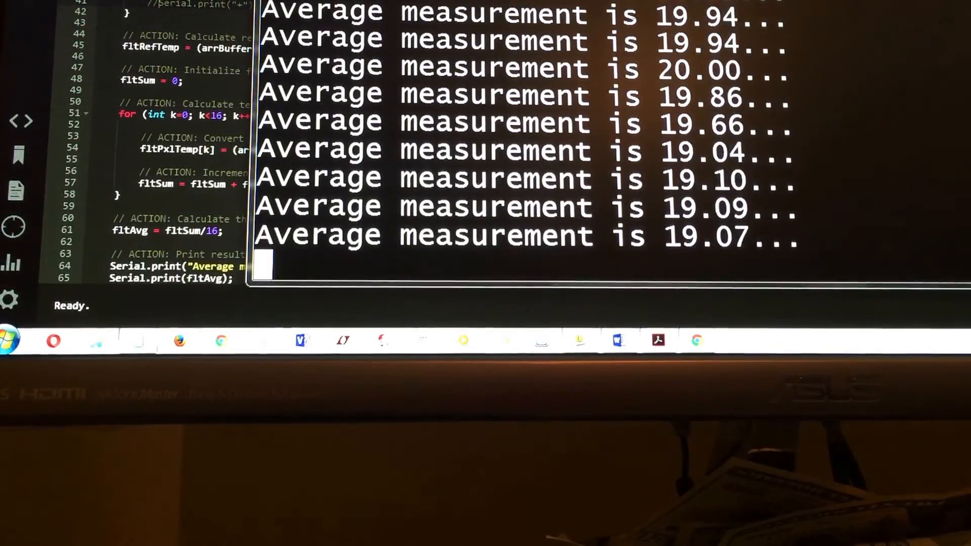
scroll("down", 3)
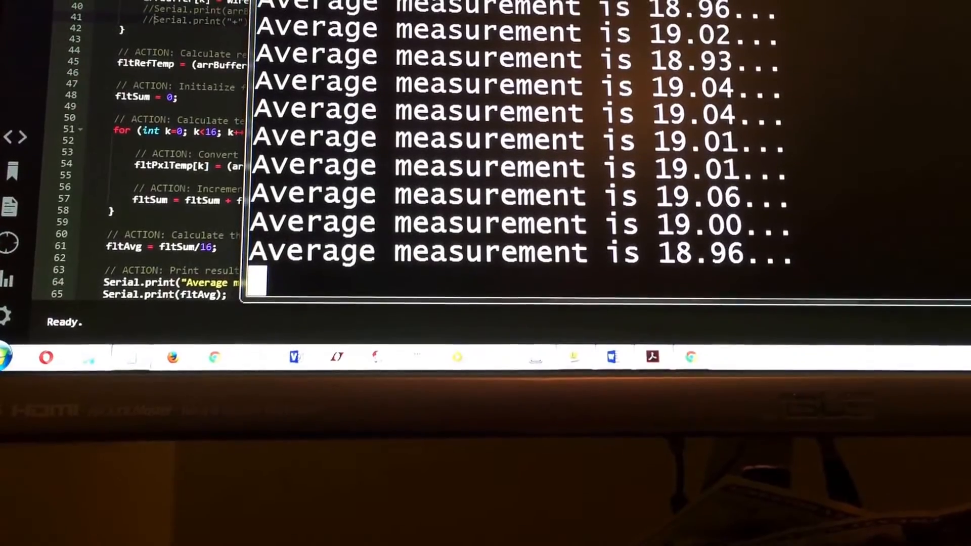
scroll("down", 3)
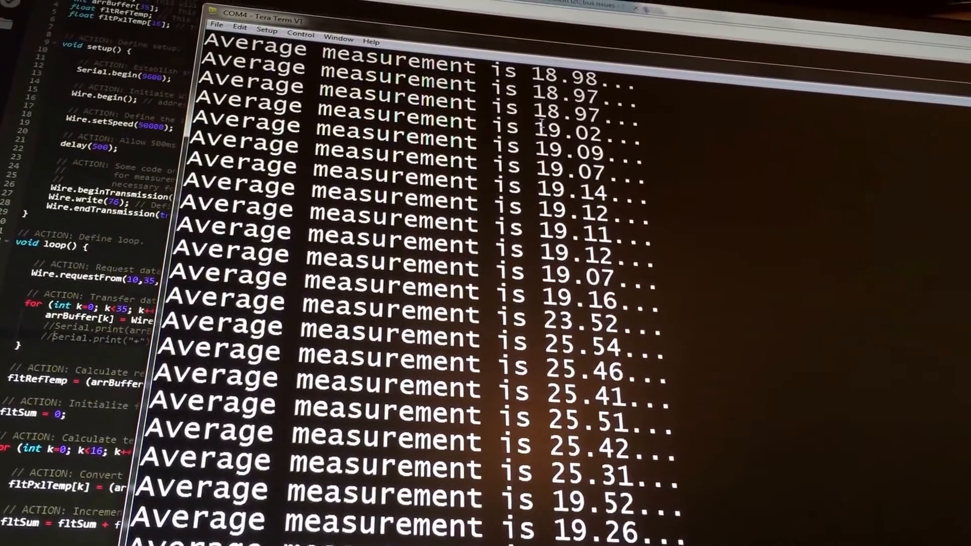
scroll("down", 3)
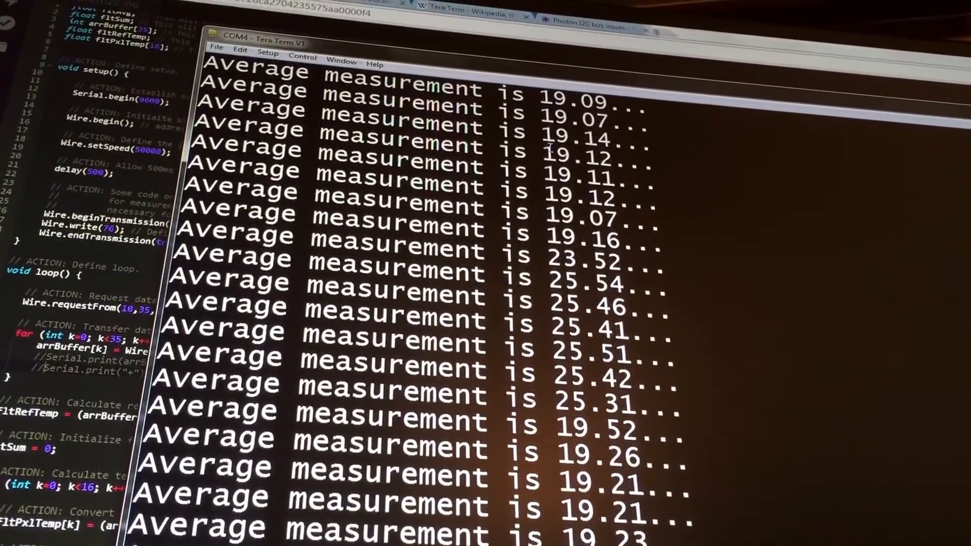